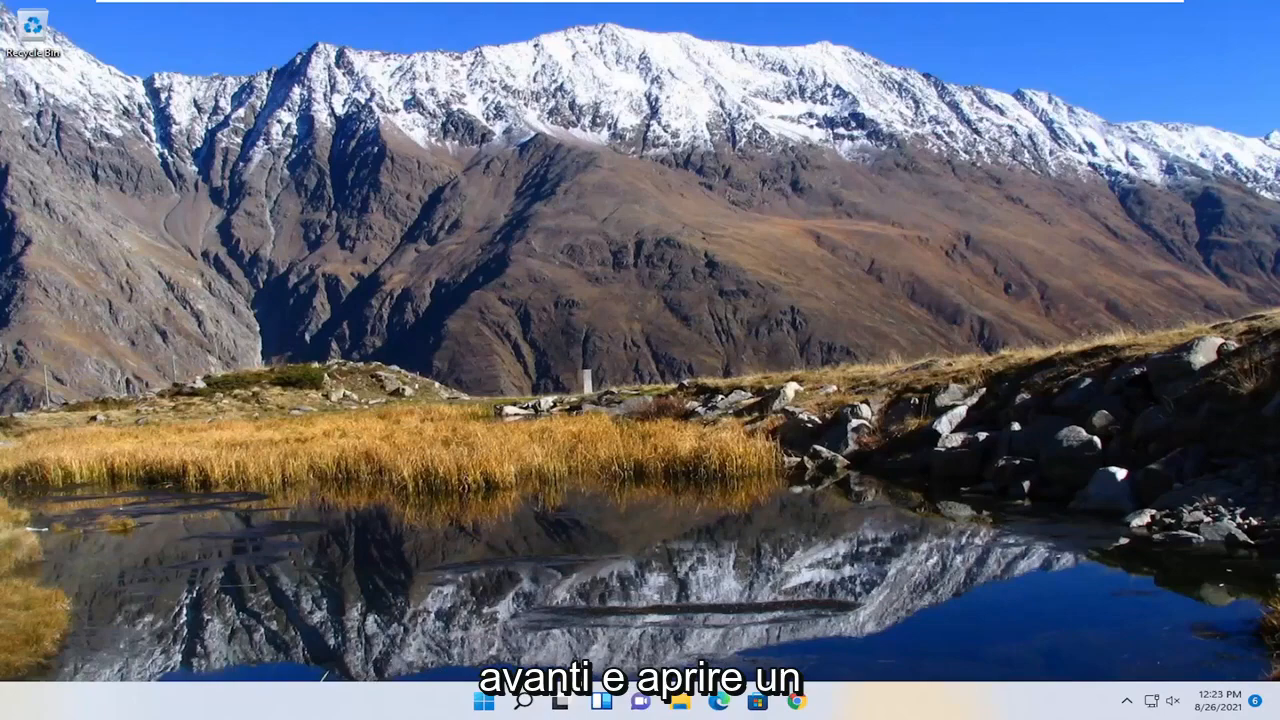
Download DS4Windows.zip (v1.4.52) via ds4windows.com and its GitHub releases page in Chrome.
click(789, 702)
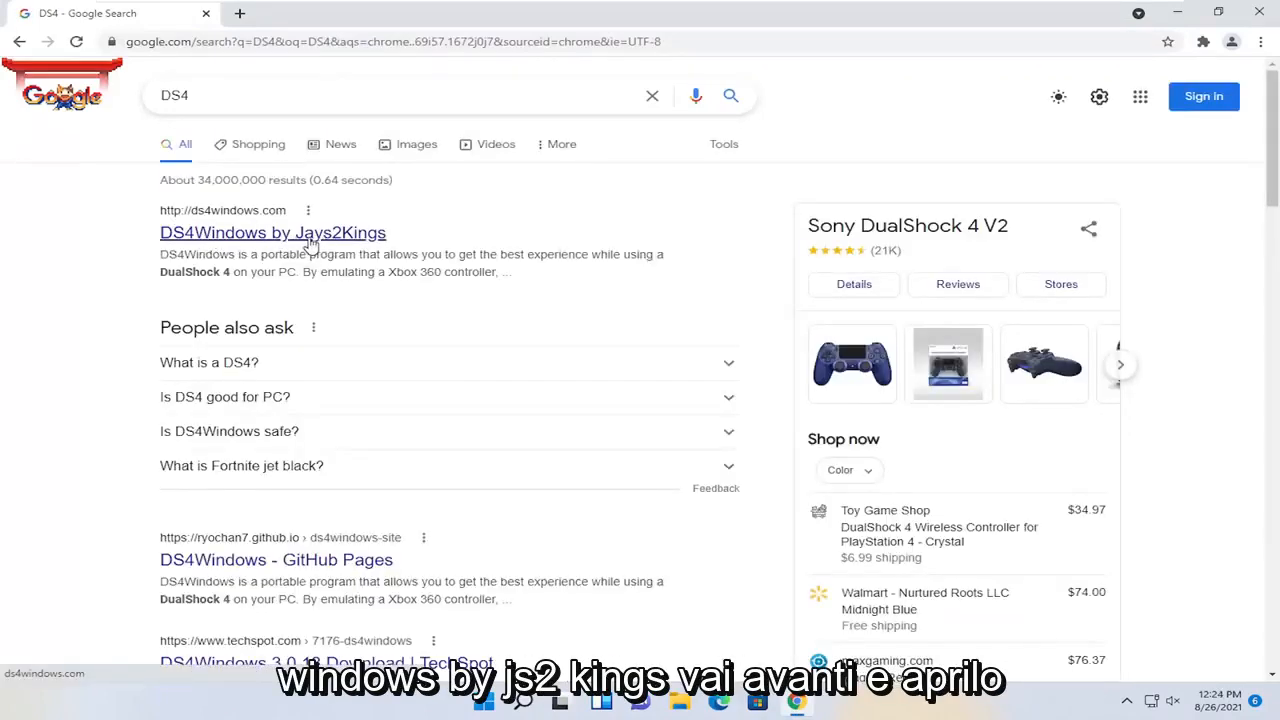
click(272, 232)
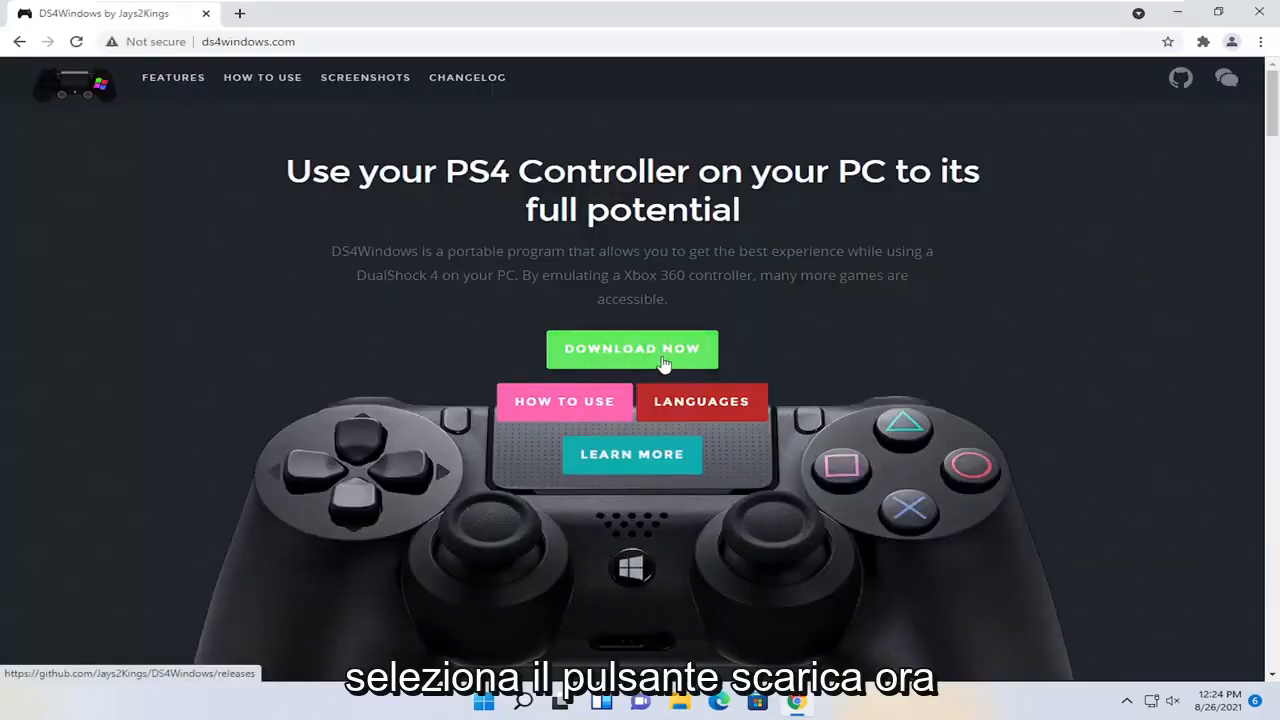
click(632, 349)
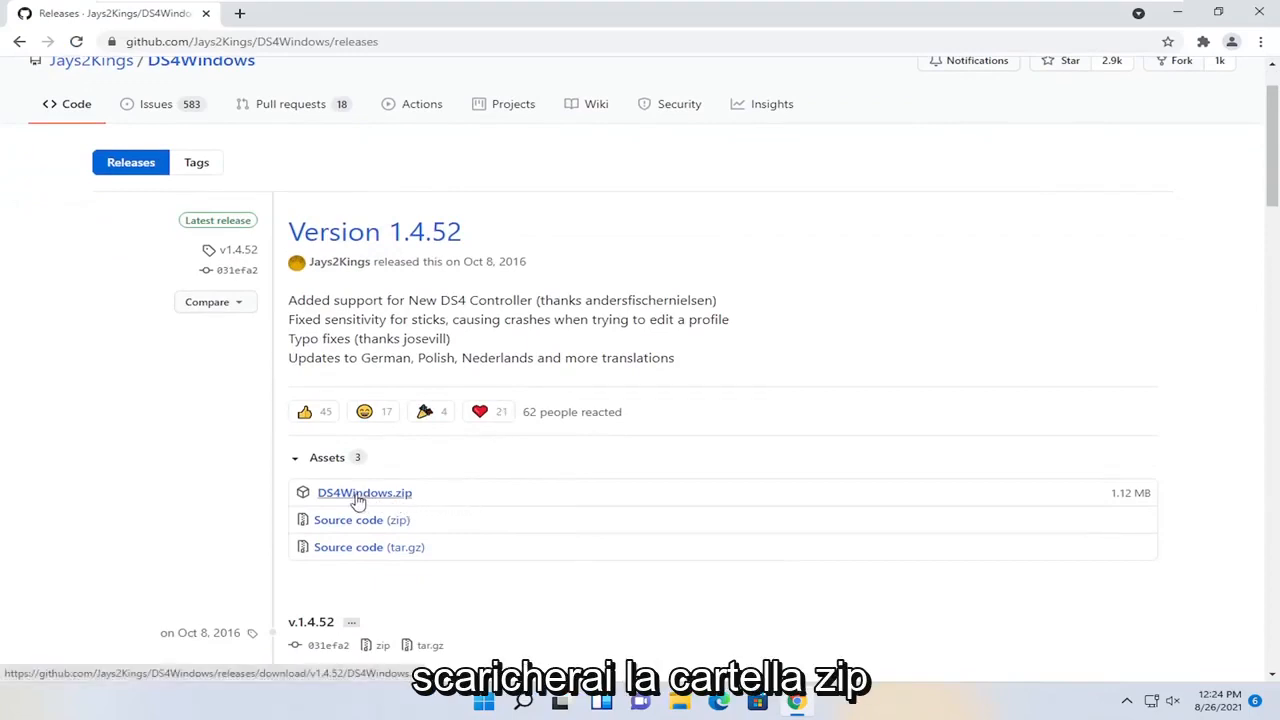
click(363, 493)
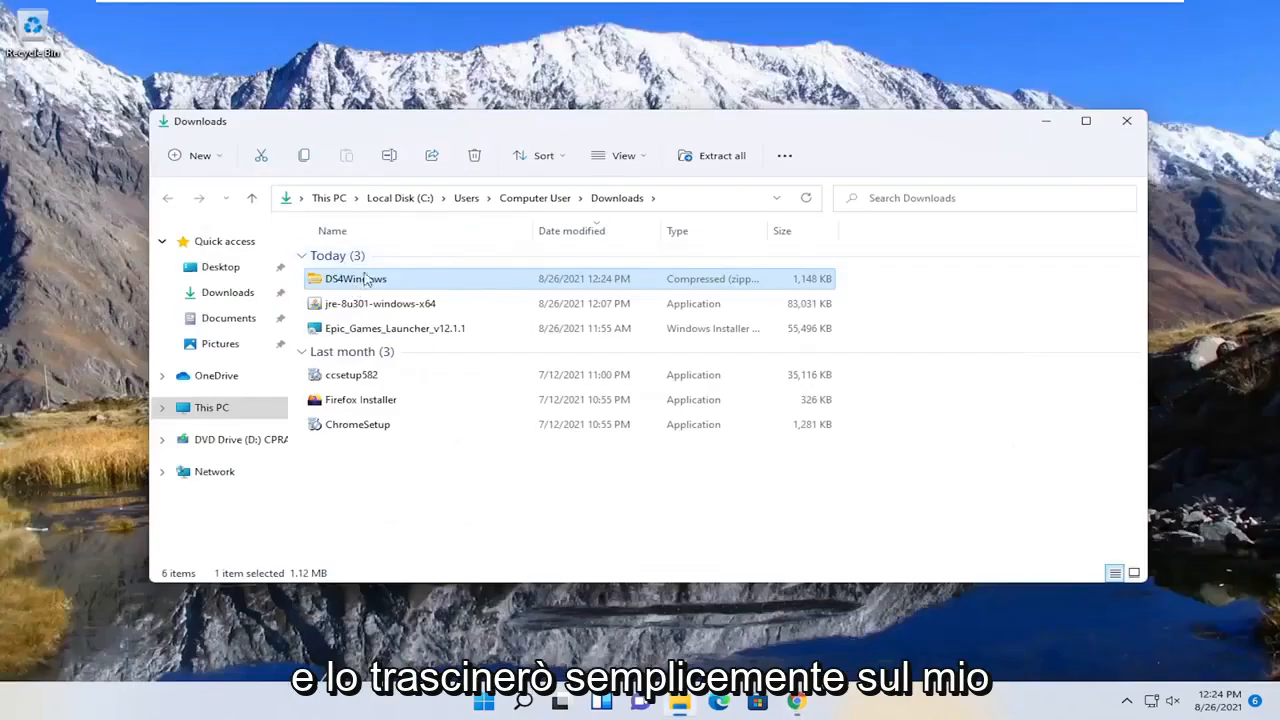
Extract DS4Windows to the desktop and launch DS4Windows.exe, saving settings in the Program Folder.
drag(355, 278, 99, 260)
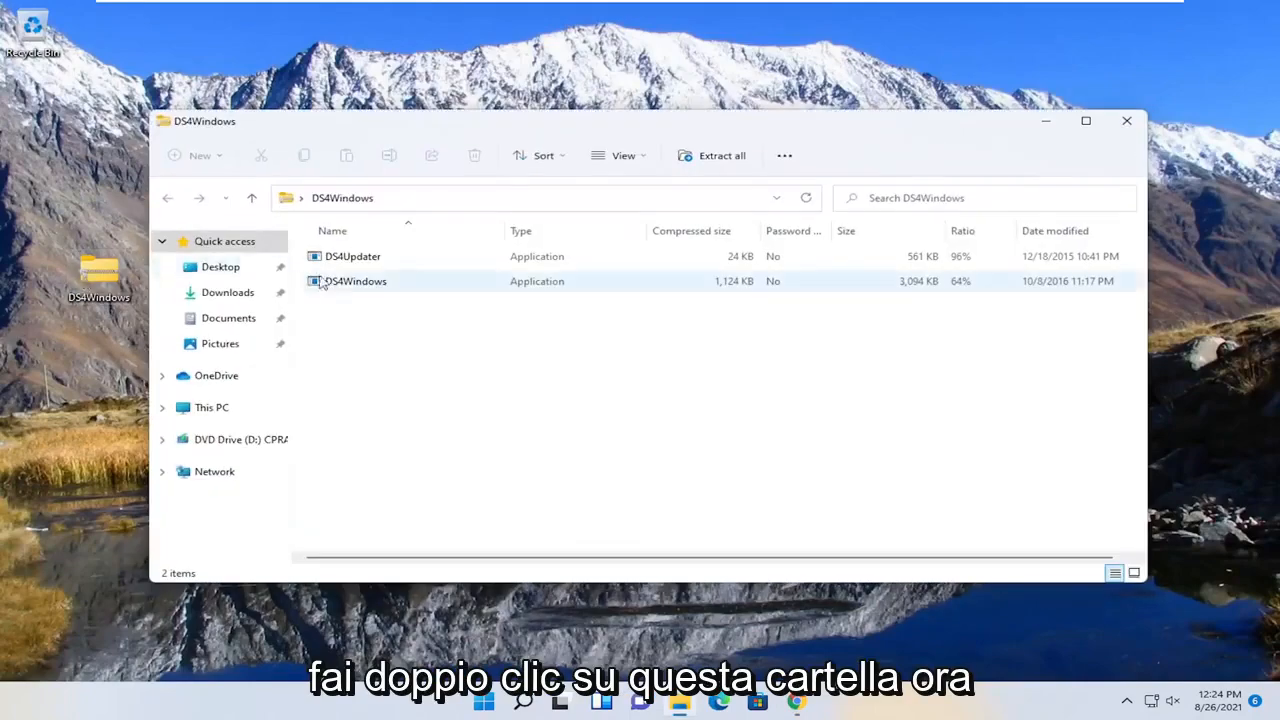
click(355, 281)
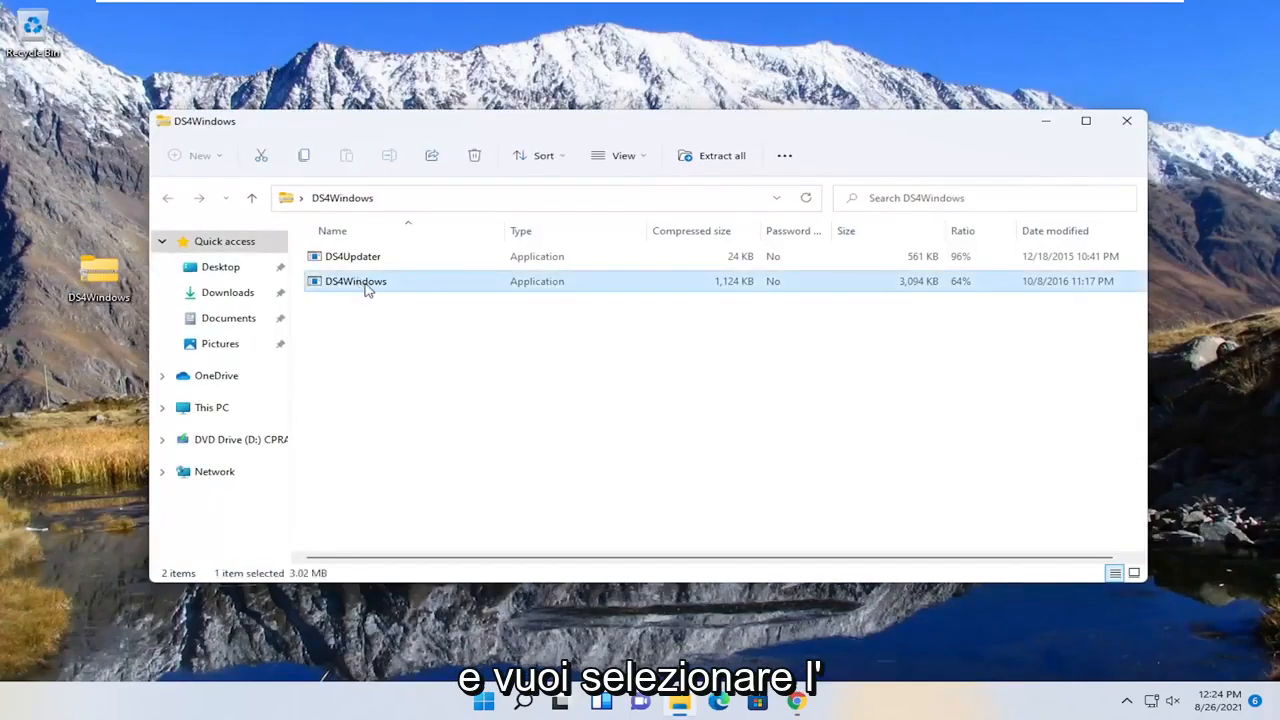
double_click(355, 281)
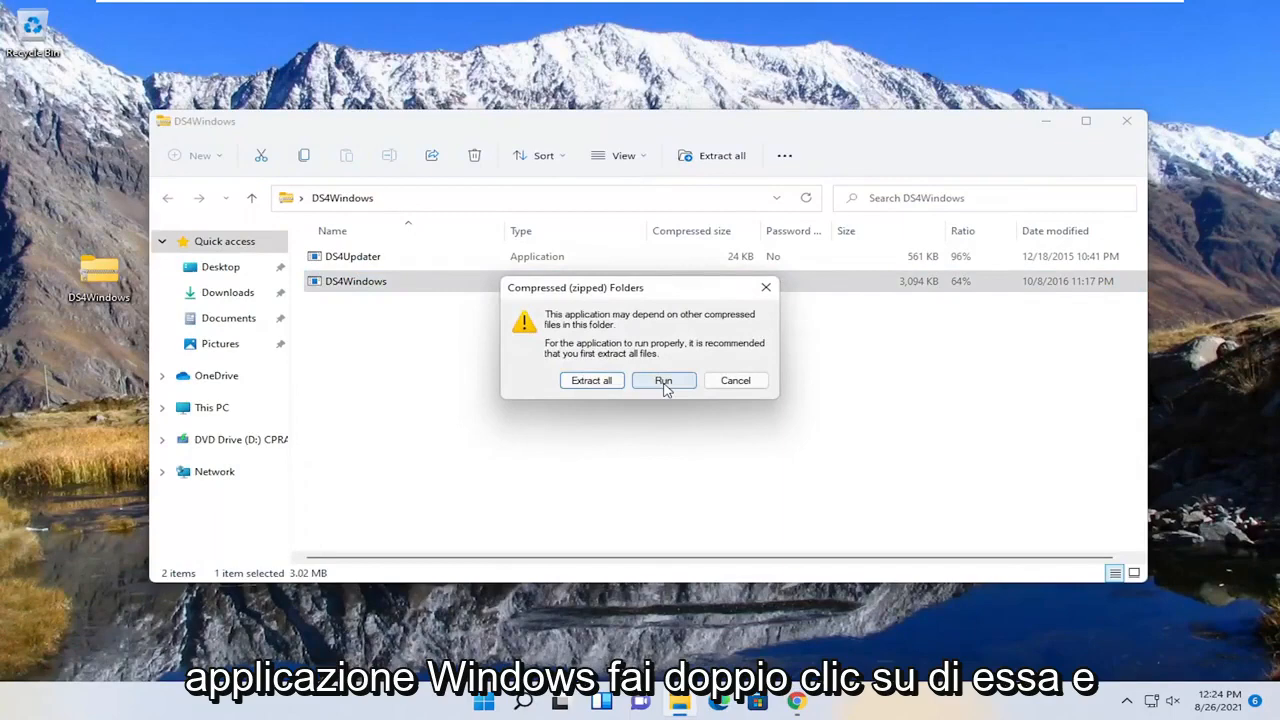
click(663, 380)
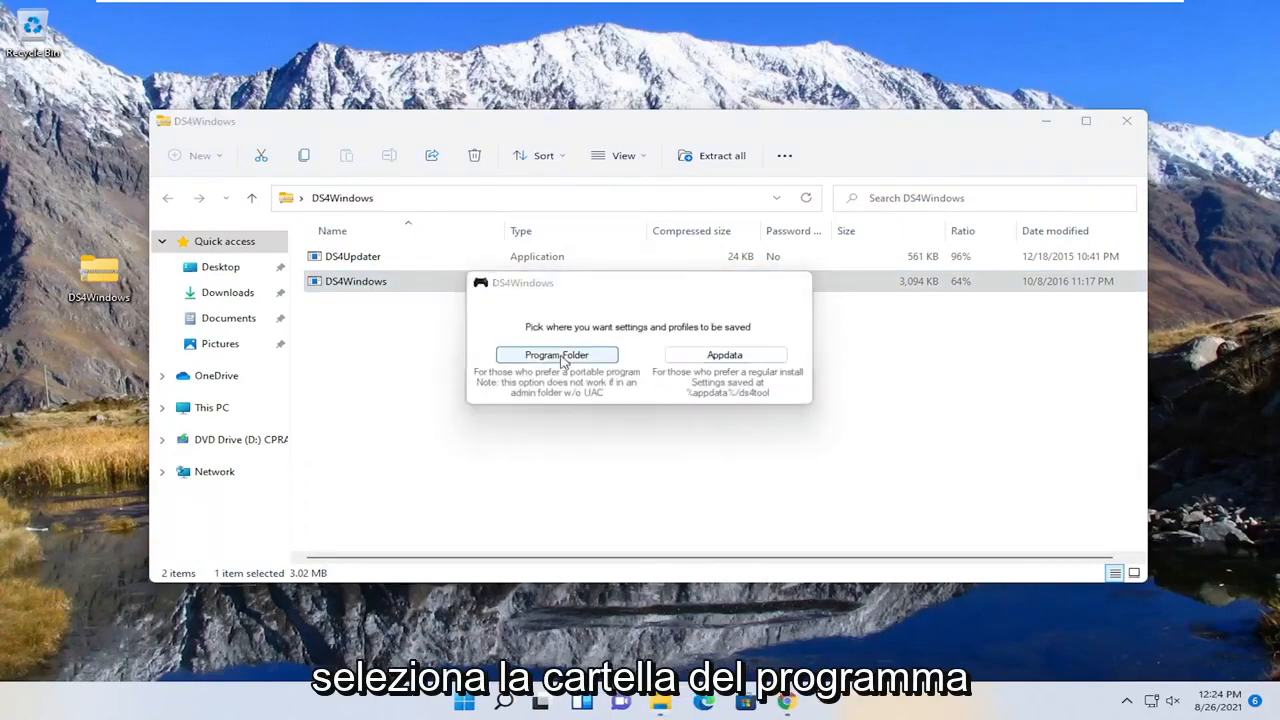
click(556, 355)
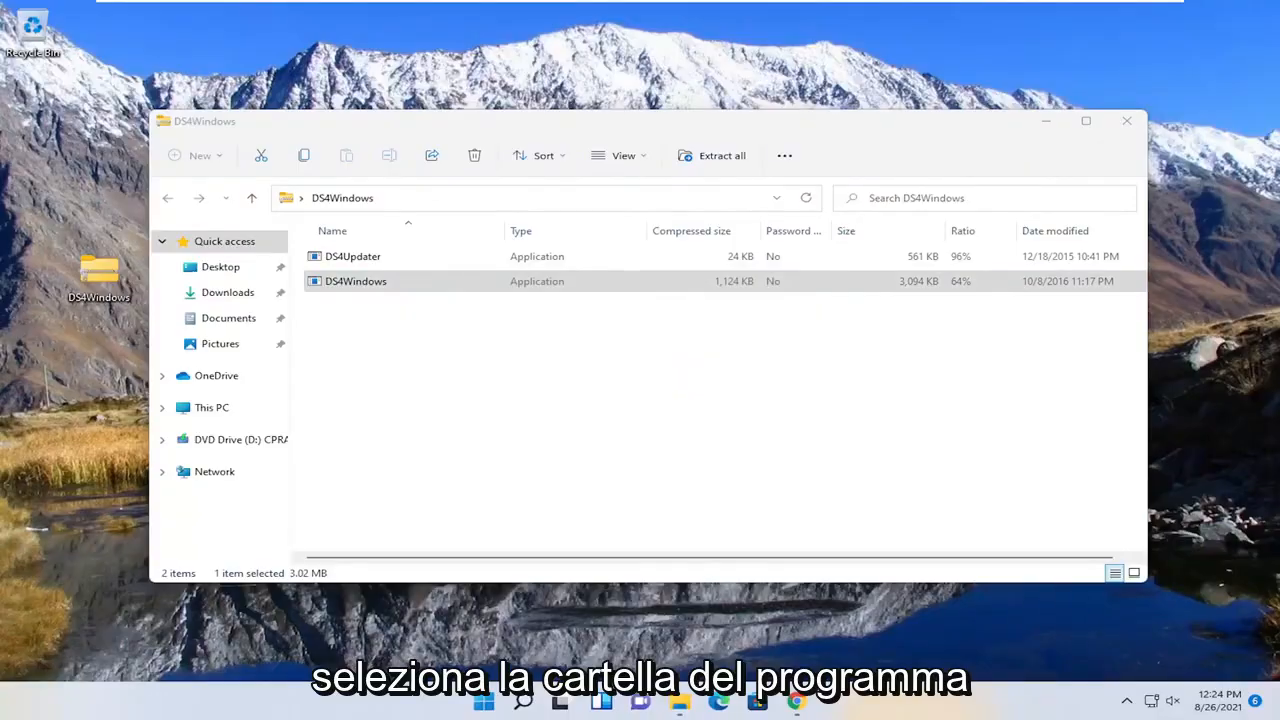
double_click(355, 281)
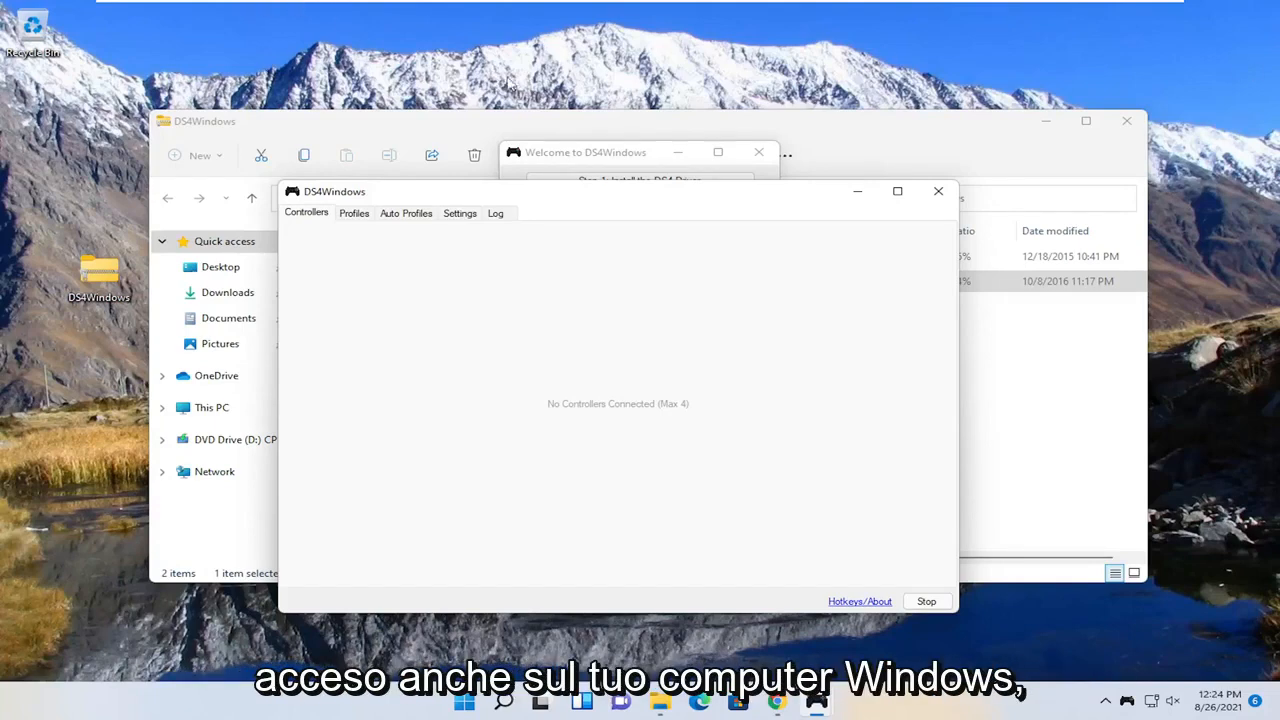
Confirm the Bluetooth toggle is On in 'Bluetooth and other devices', then close Settings.
click(501, 701)
text(bluetooth)
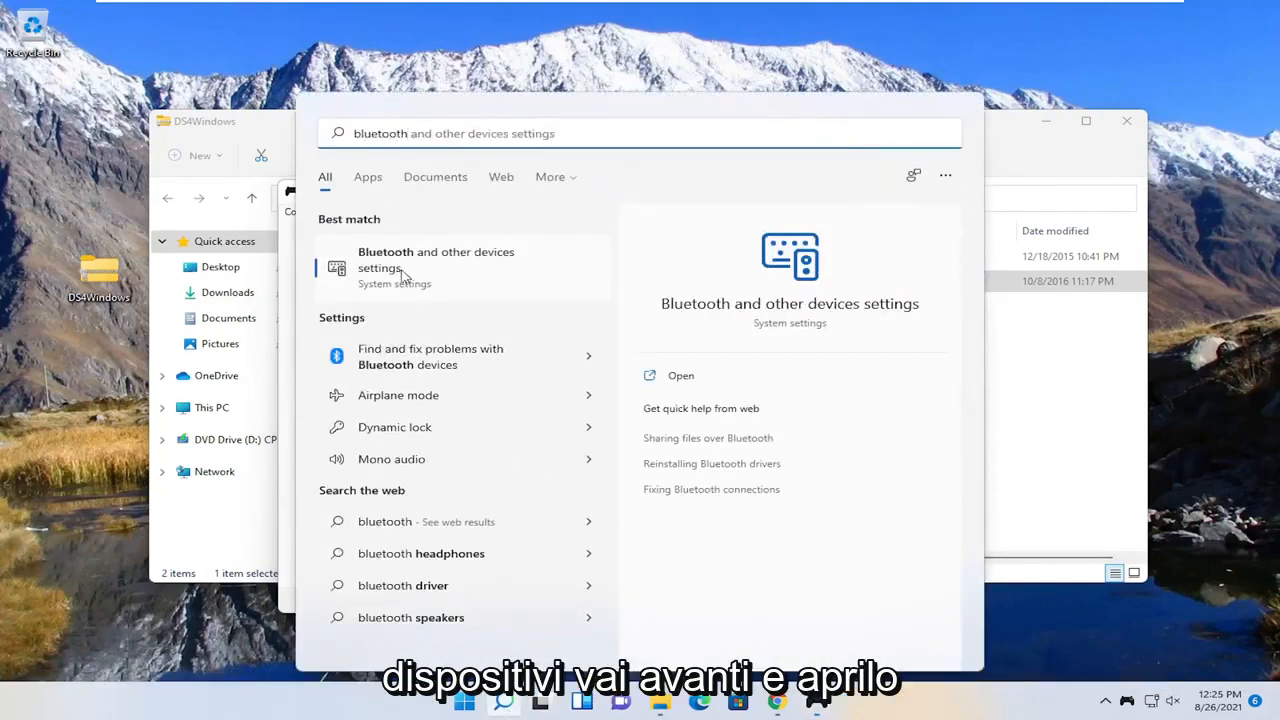
click(436, 259)
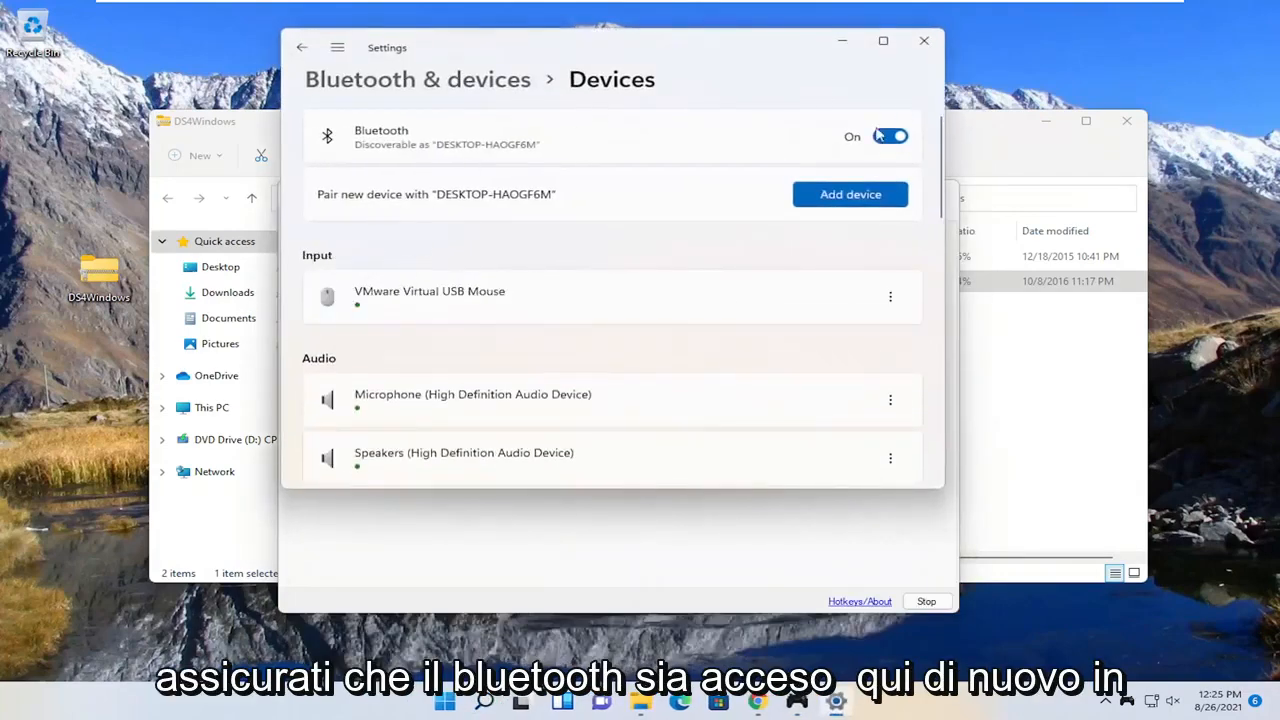
mouse_move(906, 158)
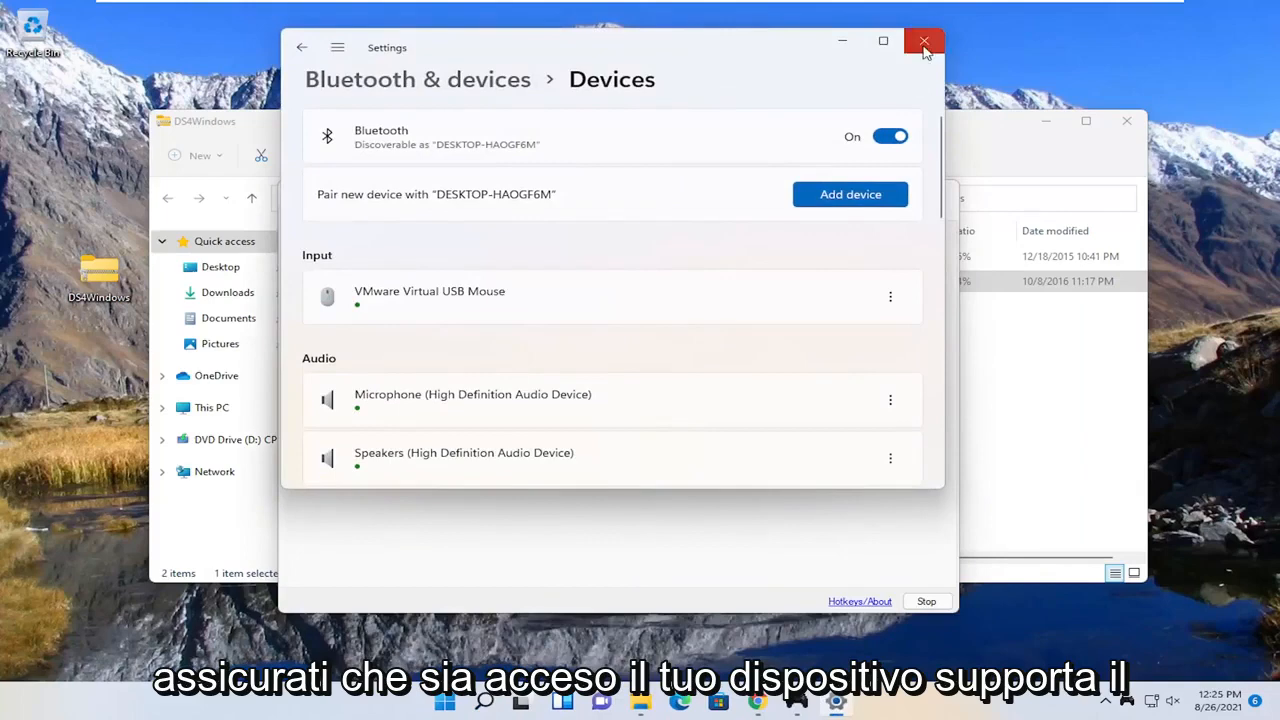
click(923, 38)
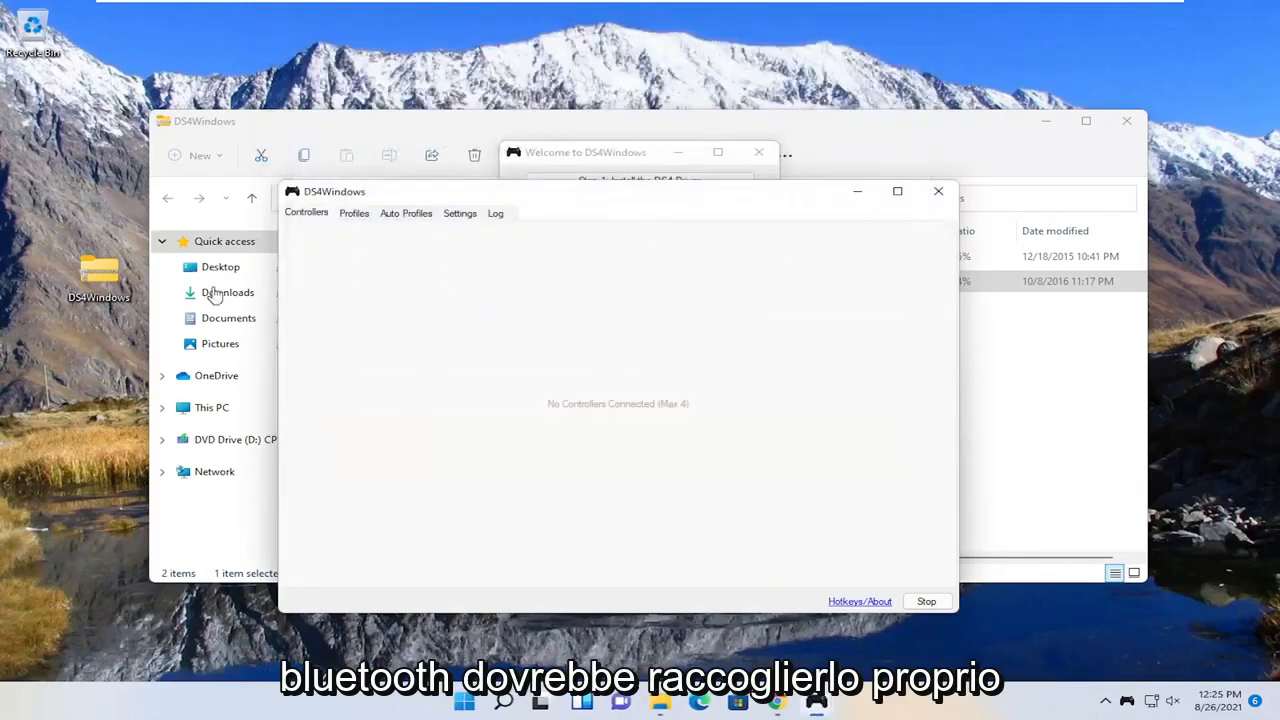
Browse the DS4Windows Profiles and Settings tabs, then bring the Welcome window forward.
drag(334, 191, 369, 175)
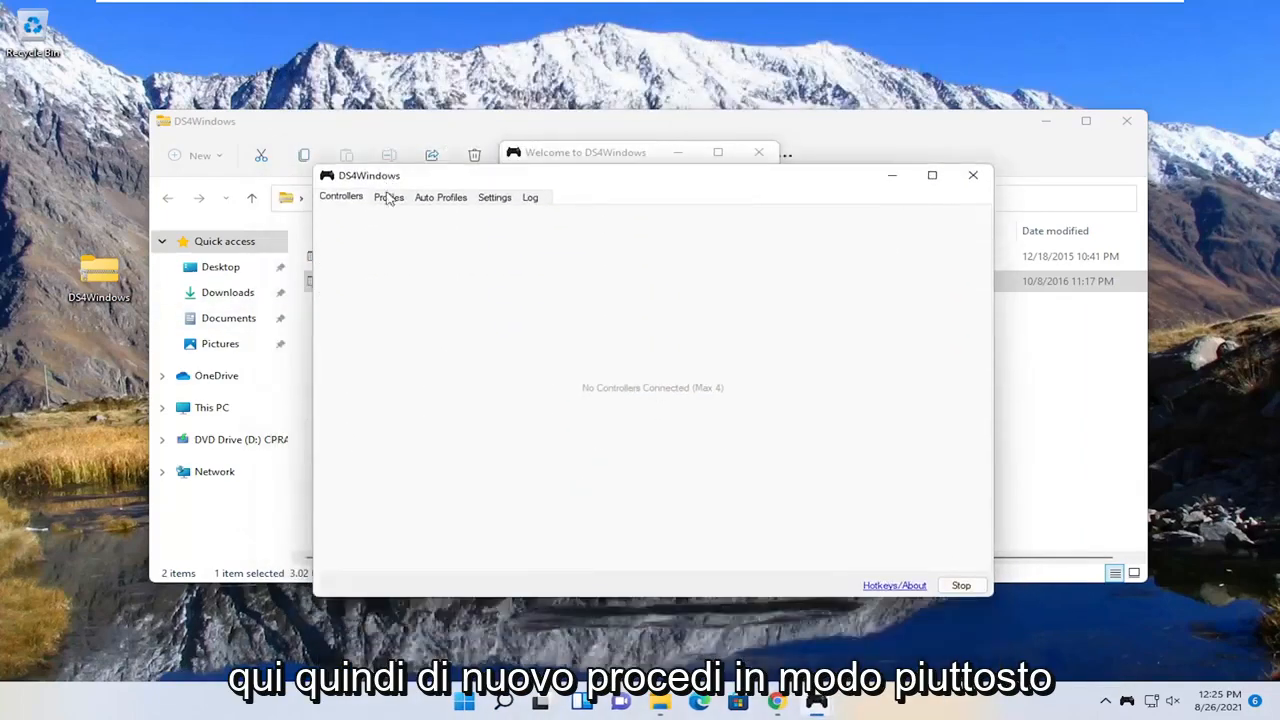
click(494, 197)
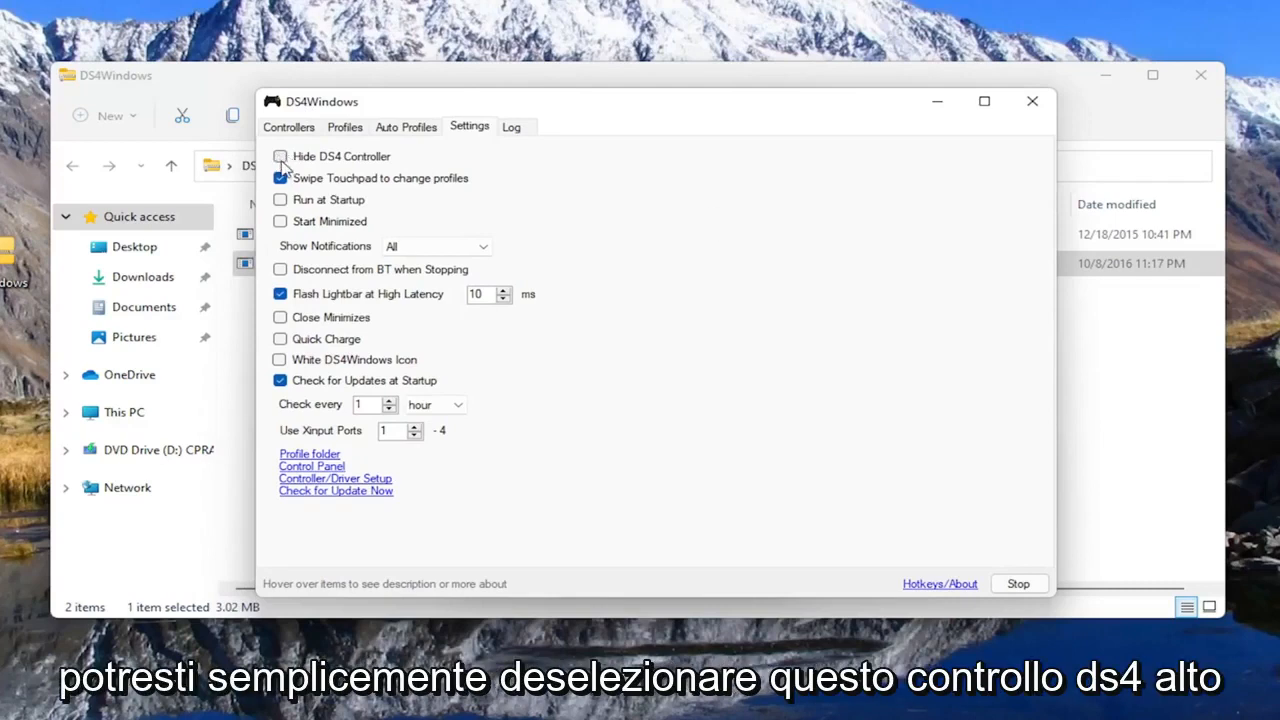
mouse_move(265, 200)
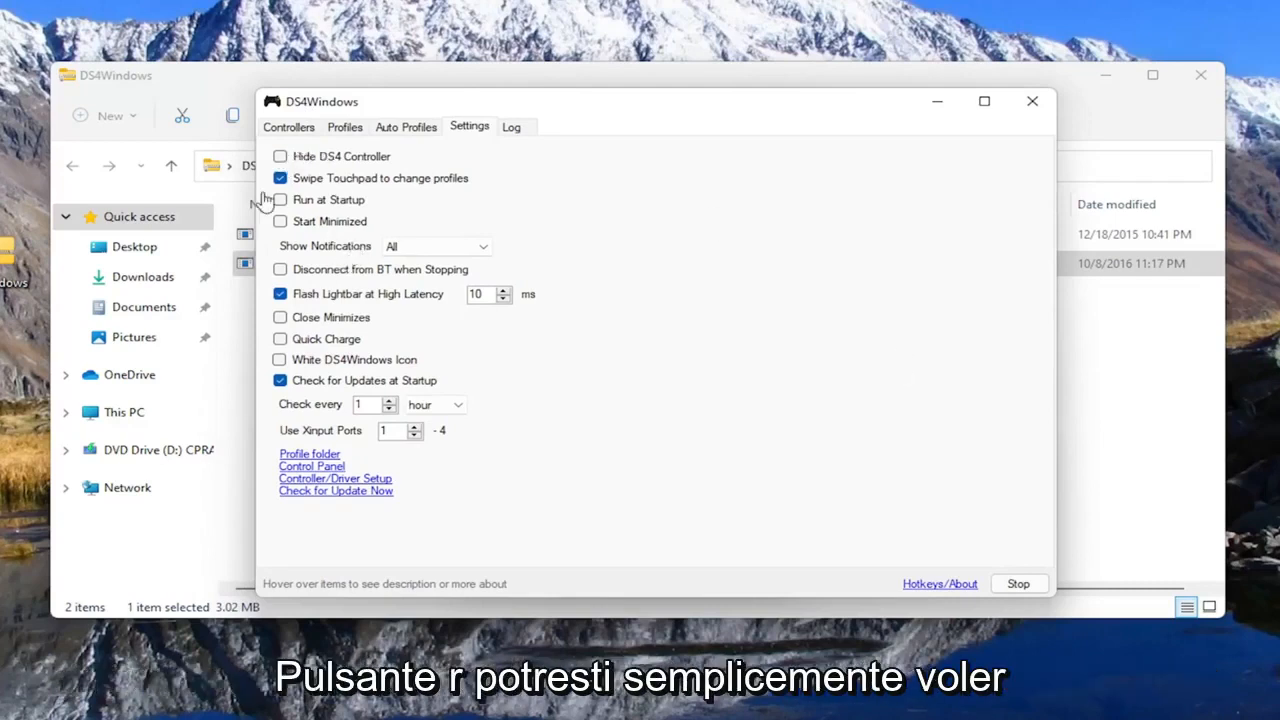
click(280, 156)
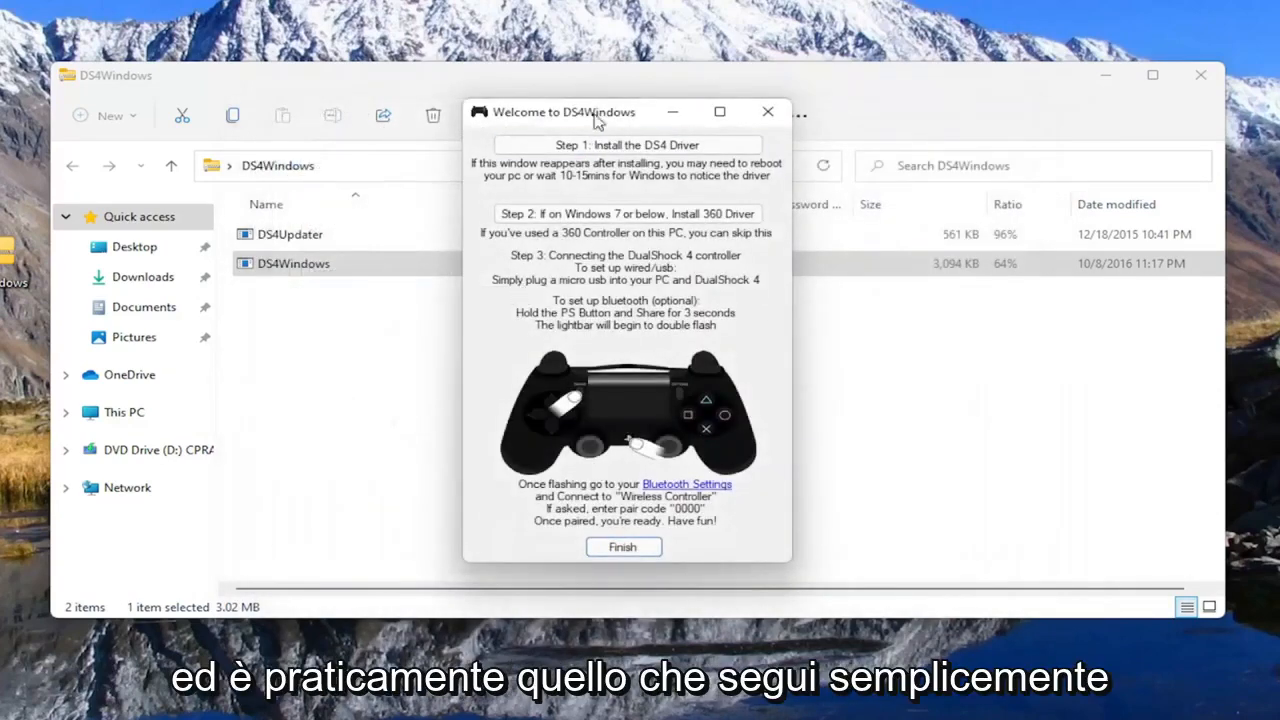
mouse_move(588, 438)
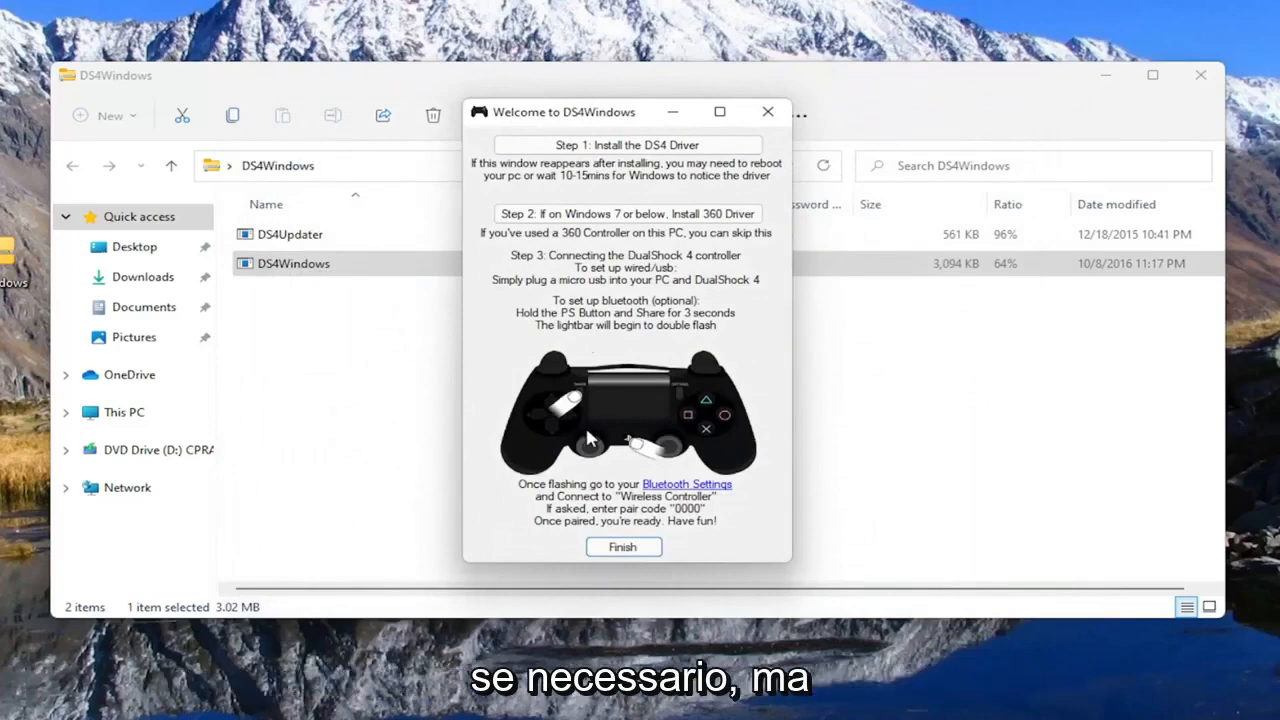
Finish the Welcome to DS4Windows guide and close the File Explorer window.
click(623, 547)
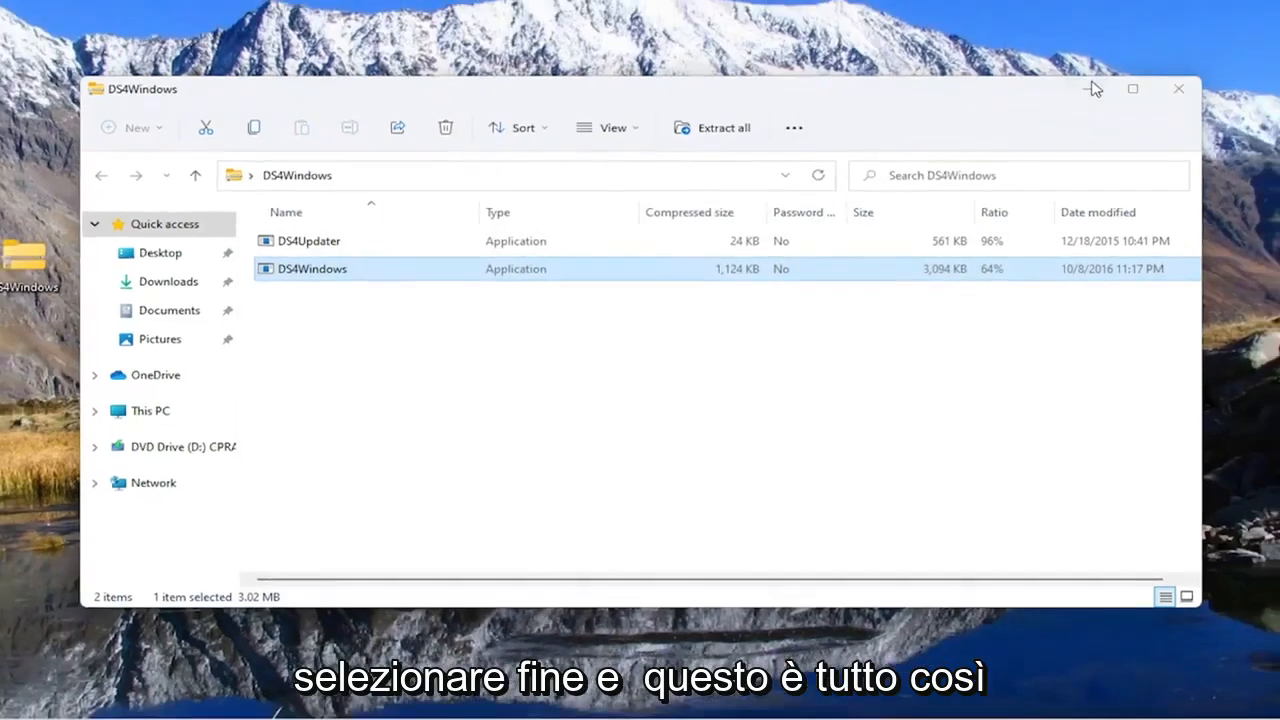
click(1174, 89)
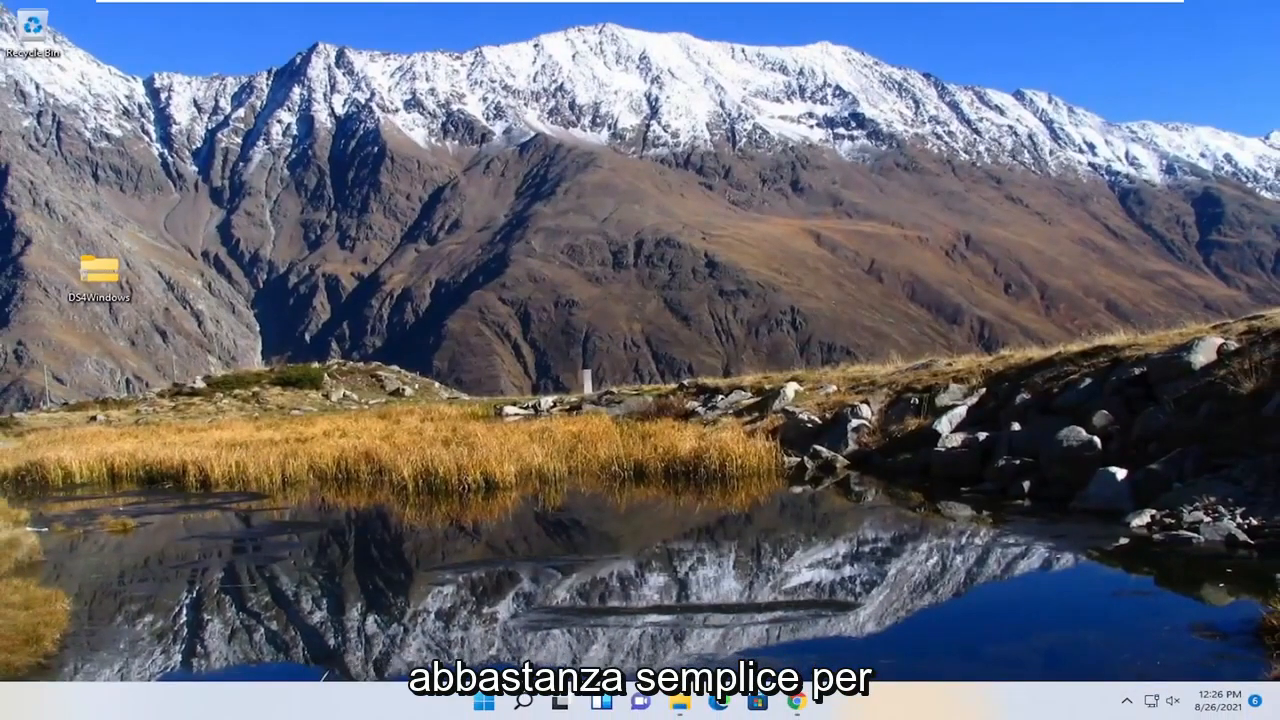